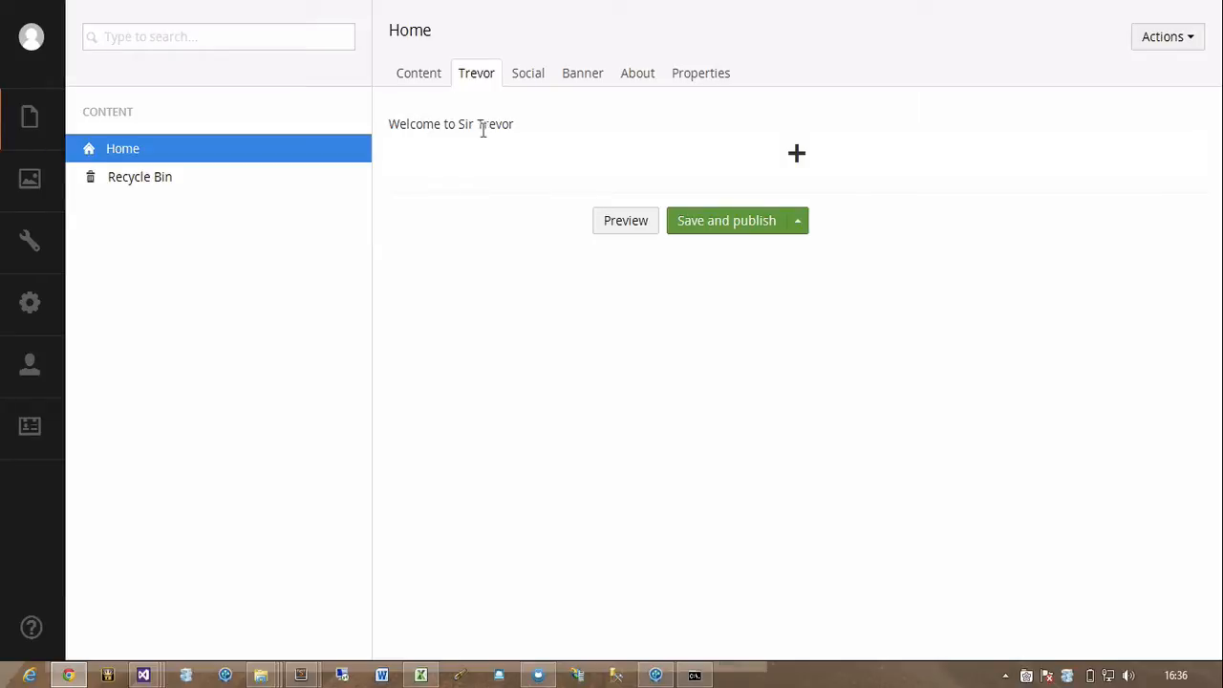
{"action": "mouse_move", "coordinate": [493, 202]}
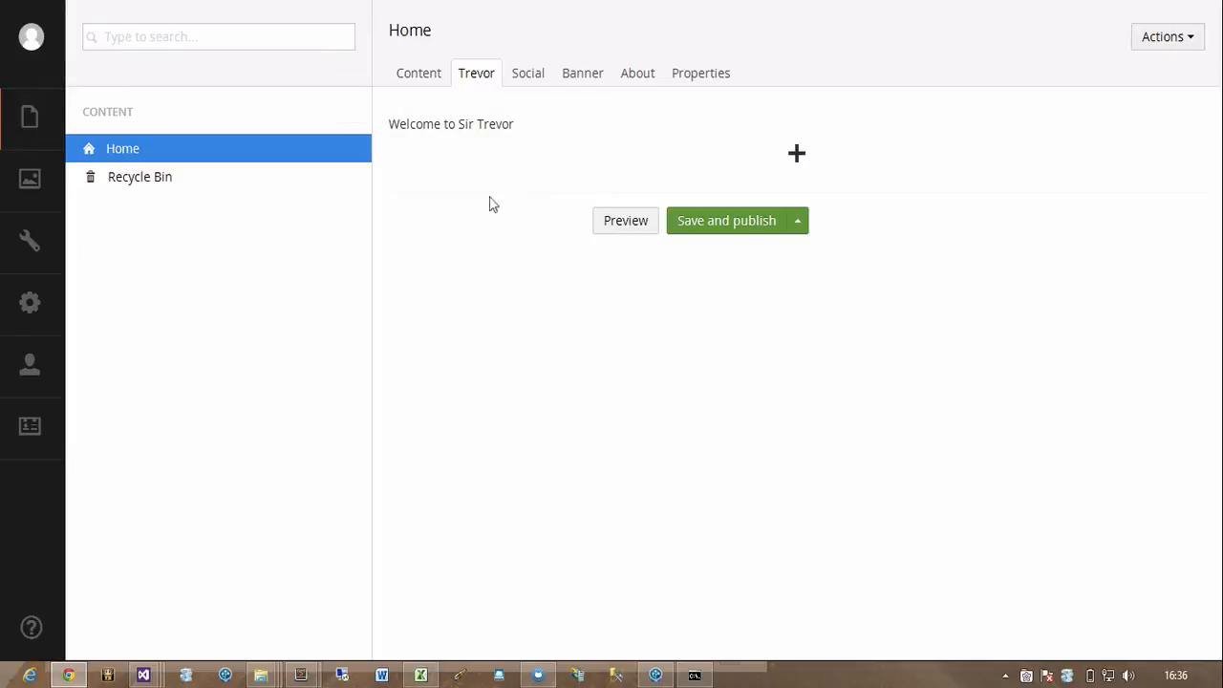
{"action": "mouse_move", "coordinate": [31, 364]}
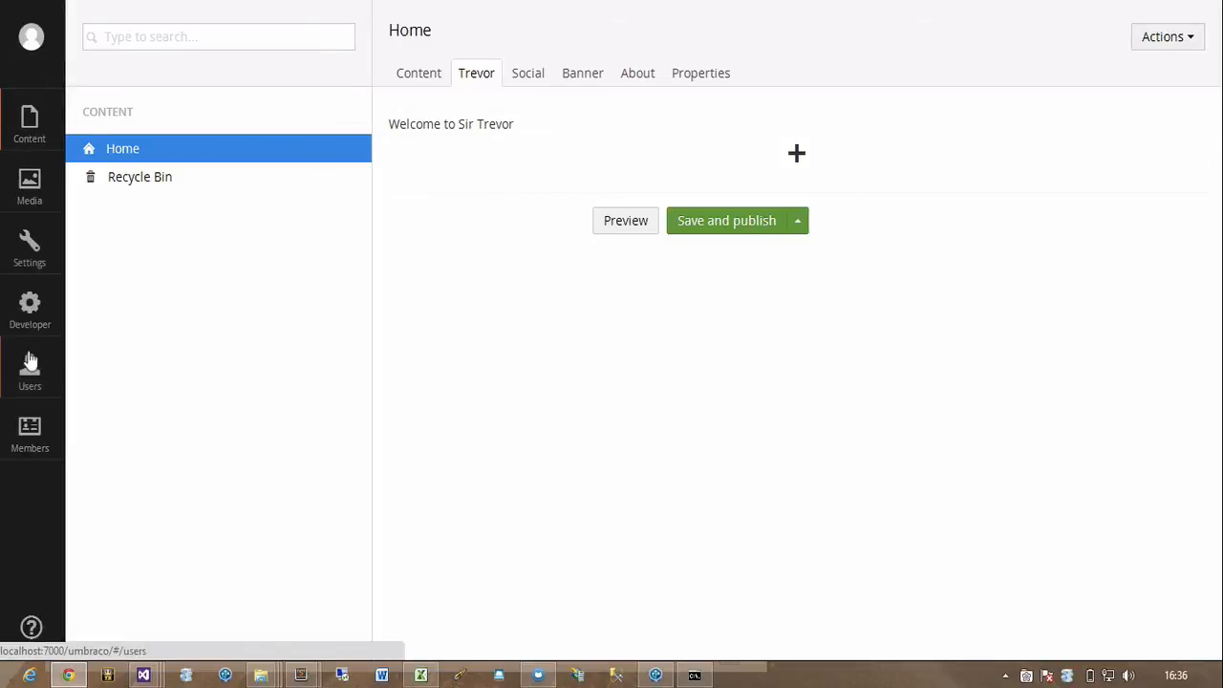
Save the admin user's language as Danish and return to the Content section.
{"action": "left_click", "coordinate": [31, 360]}
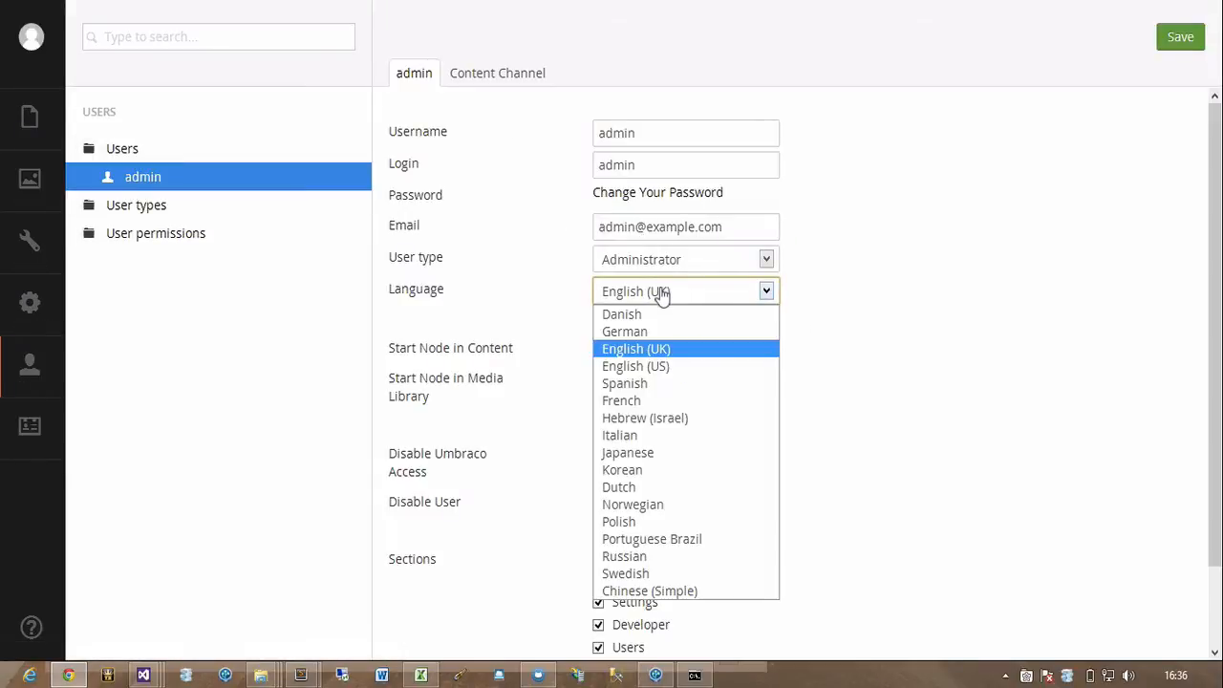
{"action": "left_click", "coordinate": [621, 313]}
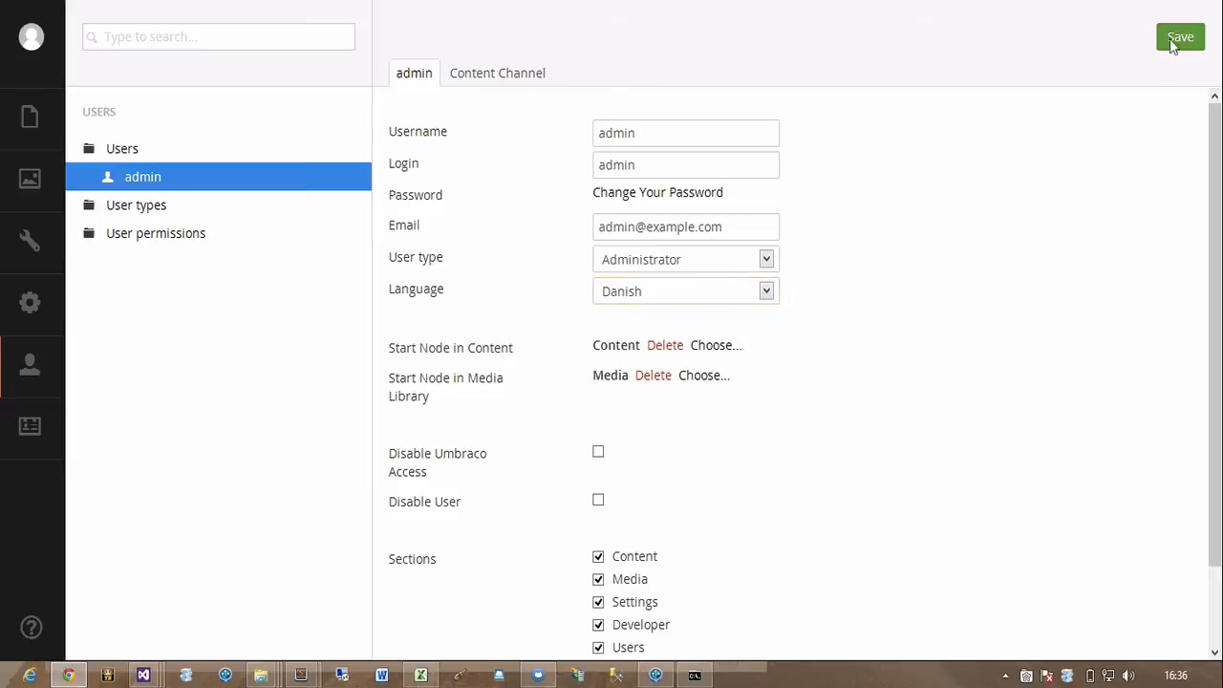
{"action": "left_click", "coordinate": [1181, 36]}
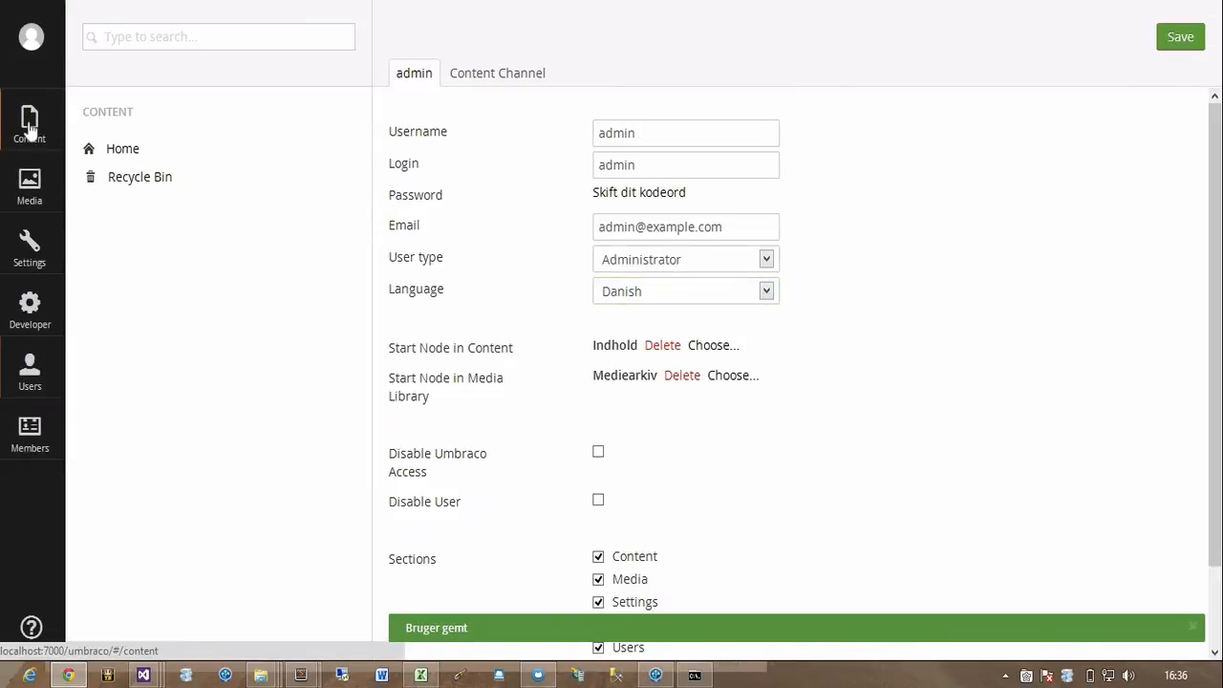
{"action": "left_click", "coordinate": [30, 115]}
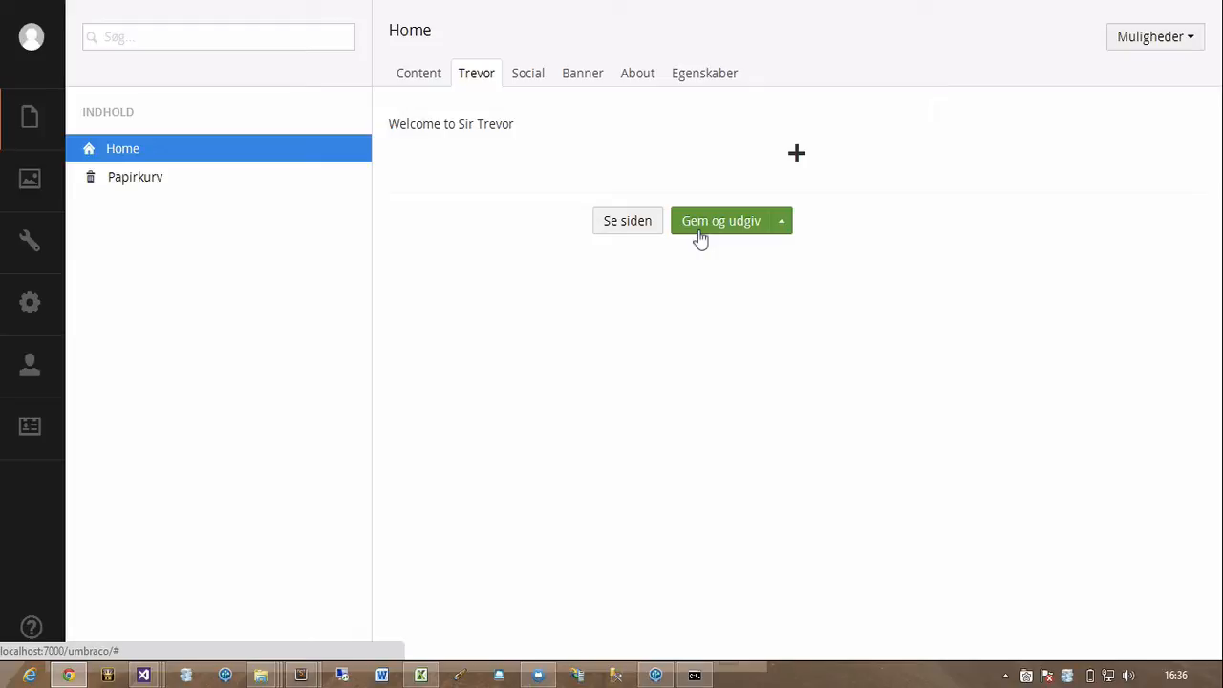
{"action": "mouse_move", "coordinate": [109, 278]}
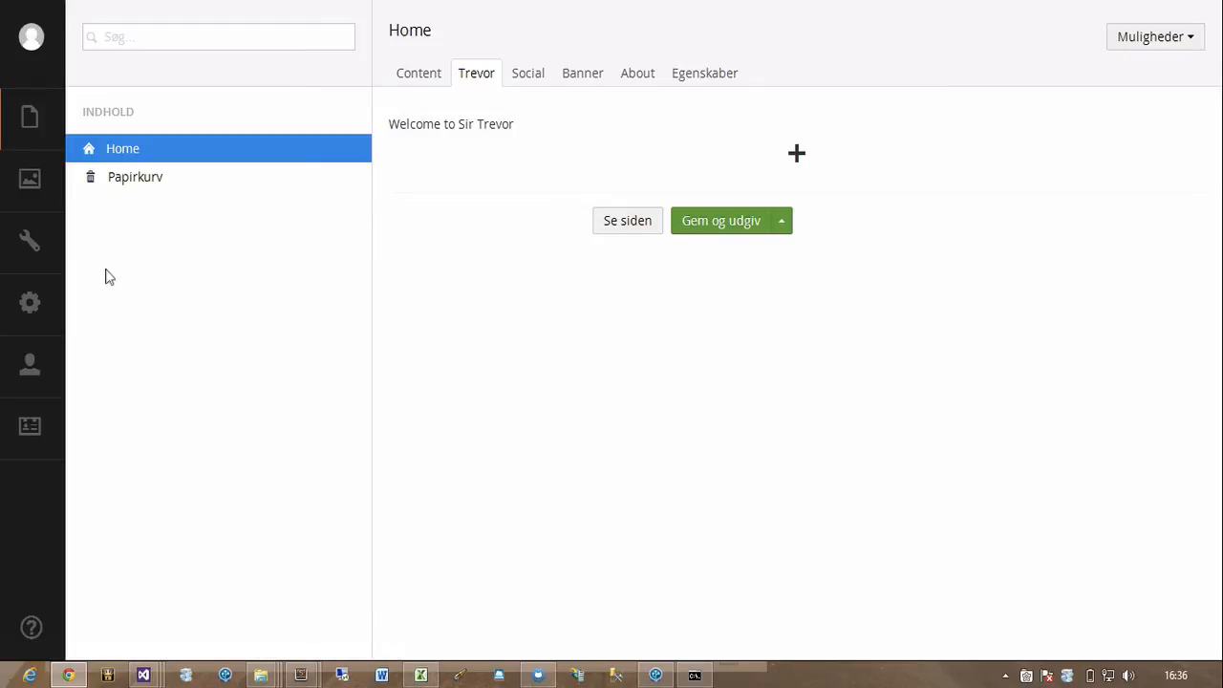
{"action": "mouse_move", "coordinate": [30, 367]}
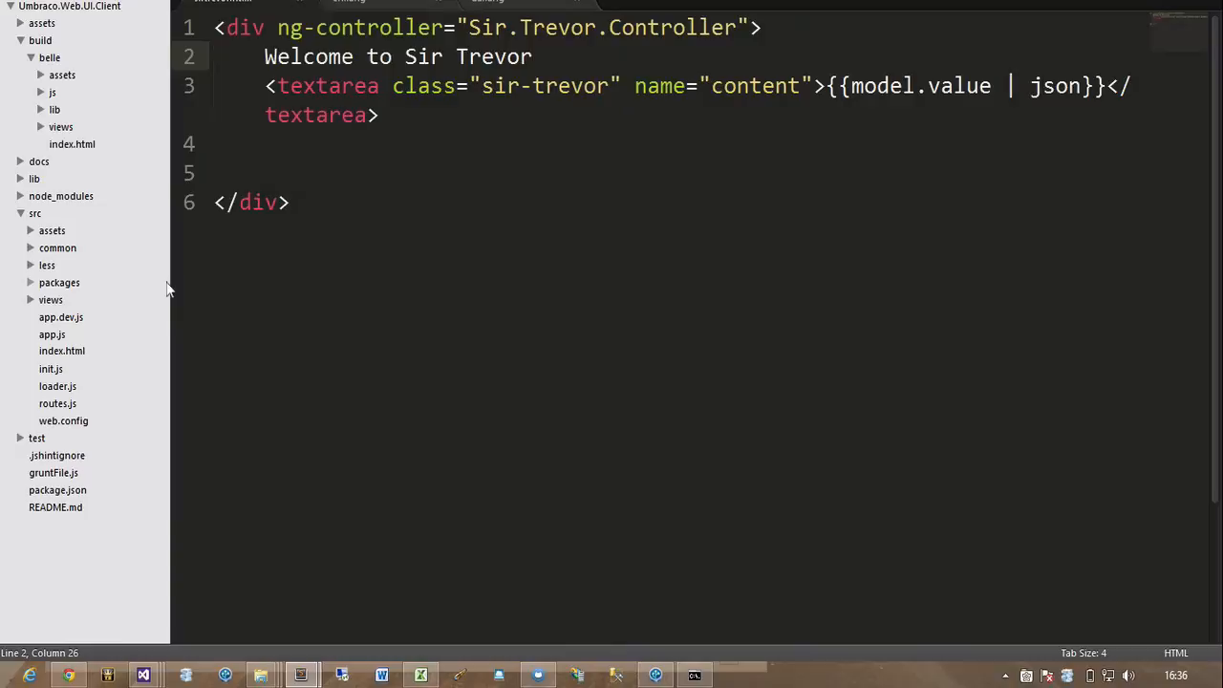
Select the hard-coded 'Welcome to Sir Trevor' text in the view for replacement with a localized key.
{"action": "left_click_drag", "start_coordinate": [264, 57], "coordinate": [532, 57]}
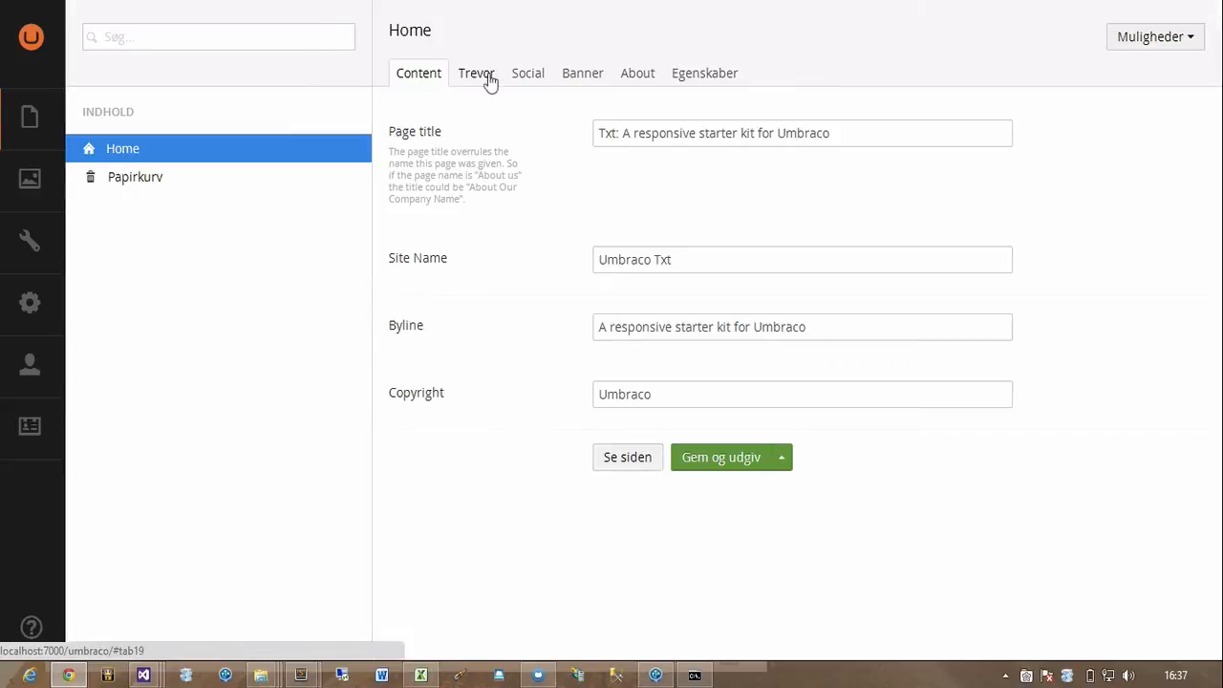
Check the Trevor tab now reads 'Velkommen til Sir Trevor', then go to the Users section.
{"action": "left_click", "coordinate": [476, 73]}
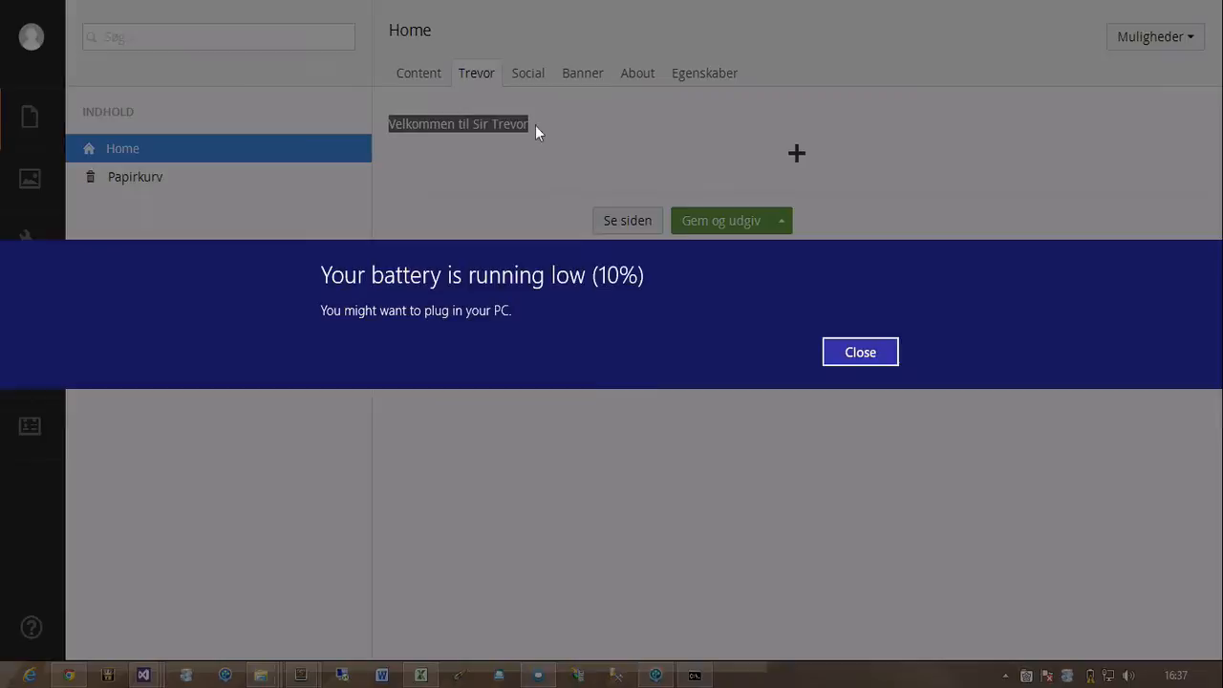
{"action": "left_click", "coordinate": [860, 352]}
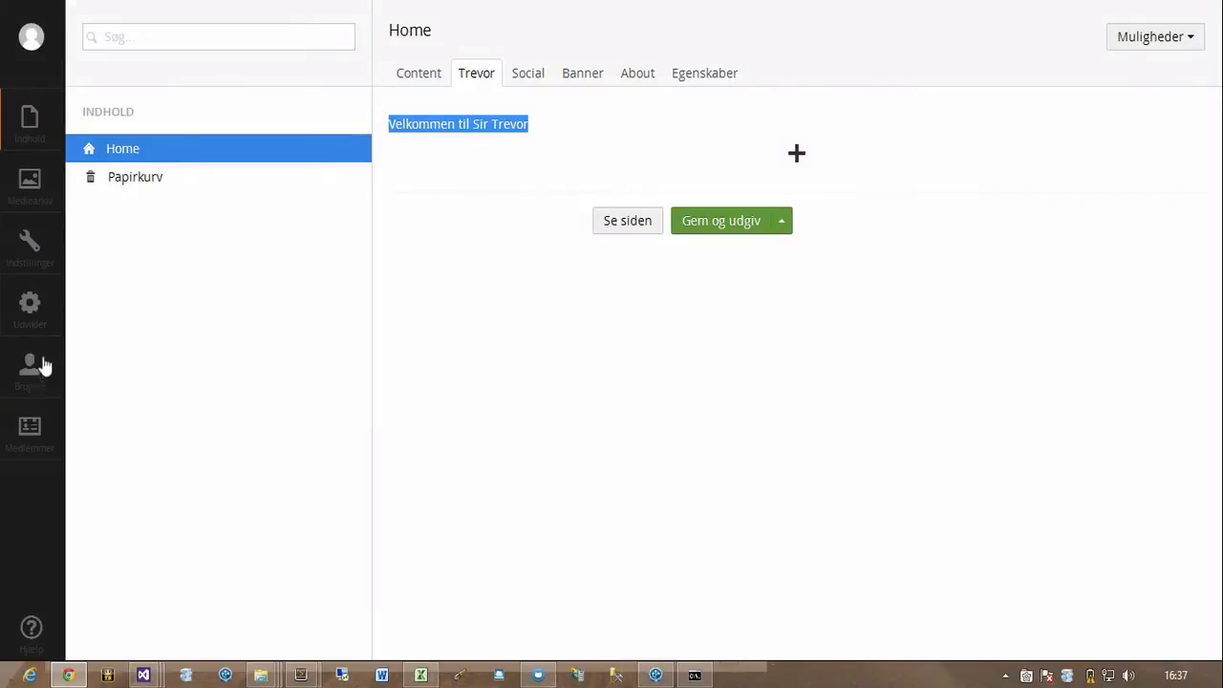
{"action": "left_click", "coordinate": [31, 363]}
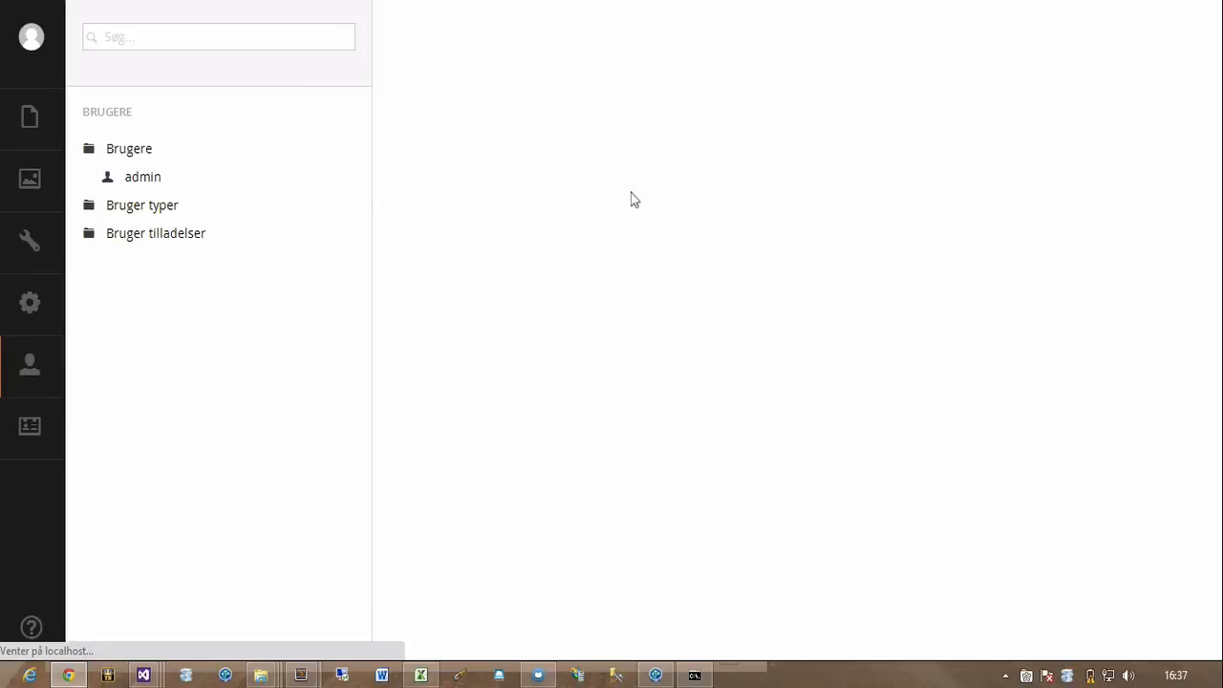
Set the admin language back to English and confirm the Trevor tab reads 'Welcome to Sir Trevor'.
{"action": "left_click", "coordinate": [684, 290]}
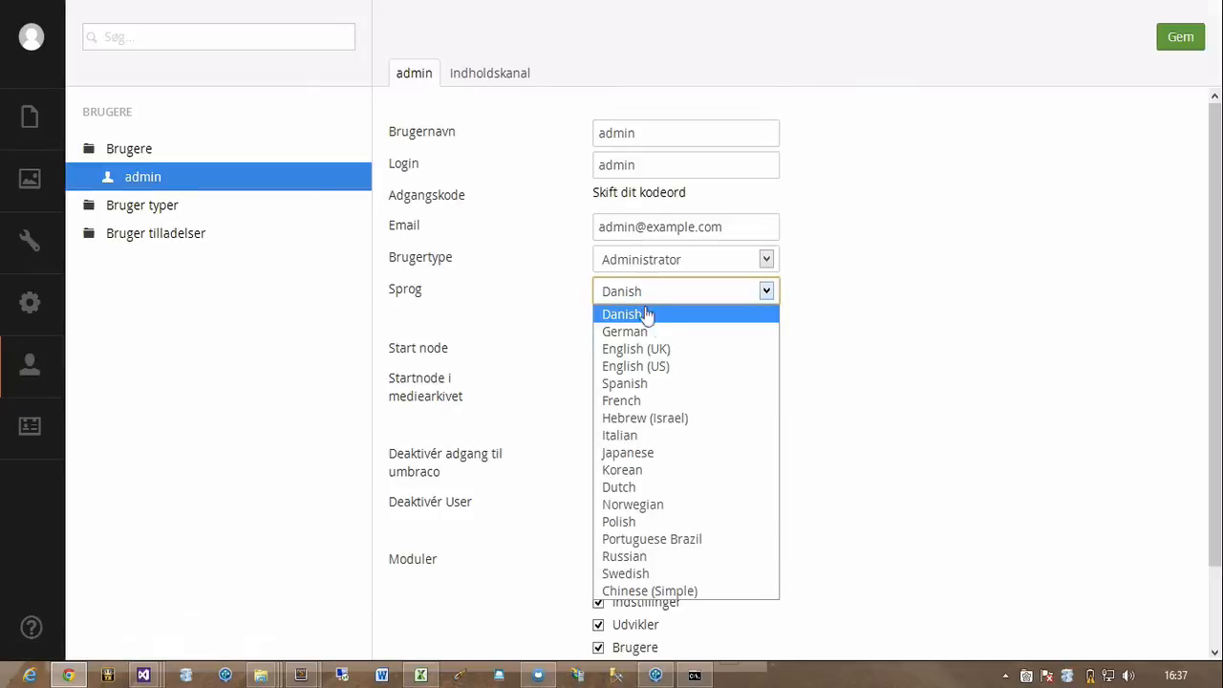
{"action": "left_click", "coordinate": [634, 348]}
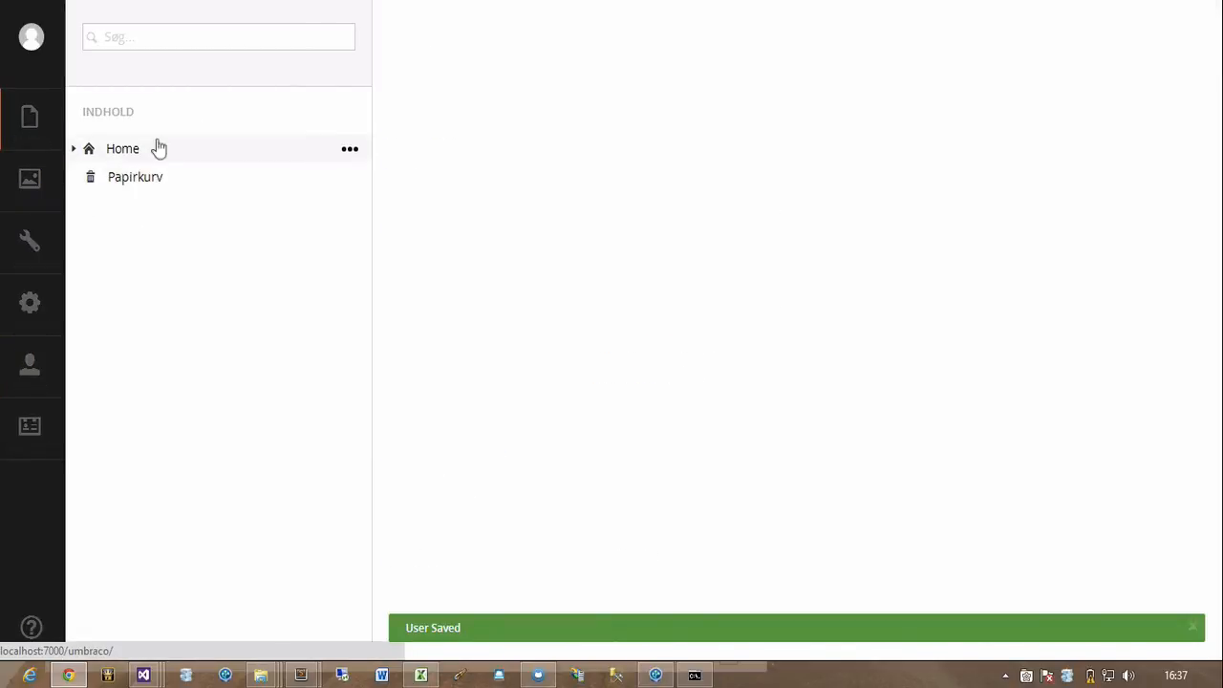
{"action": "left_click", "coordinate": [123, 149]}
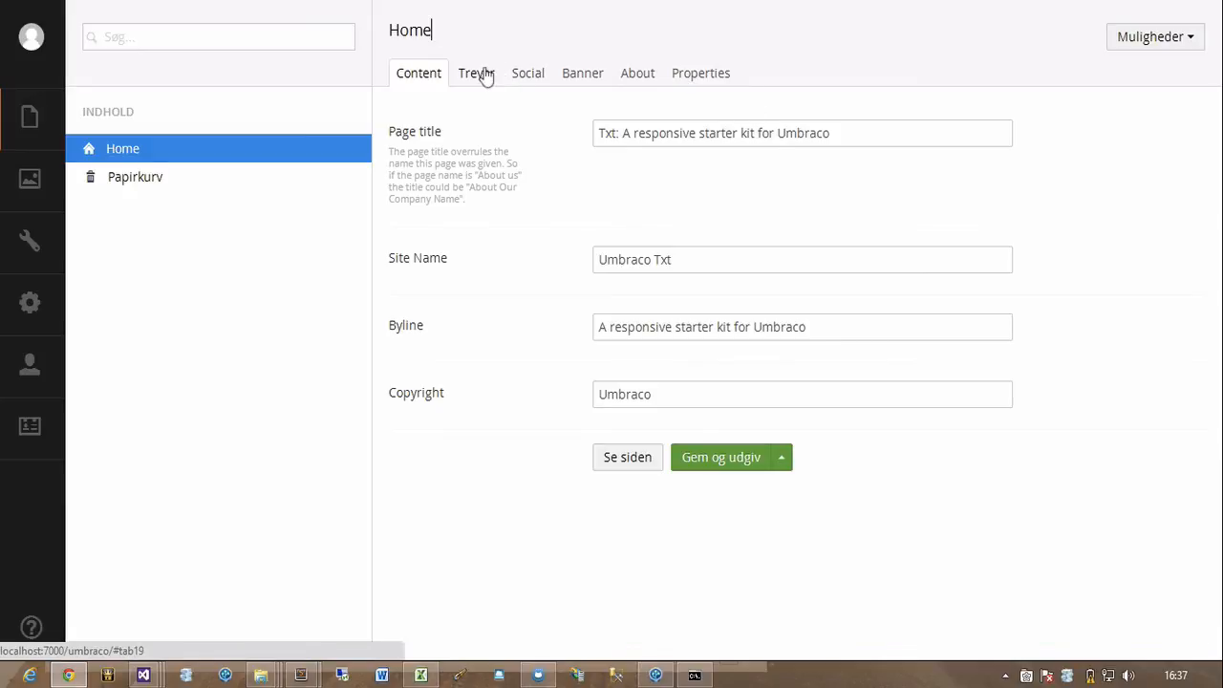
{"action": "left_click", "coordinate": [476, 73]}
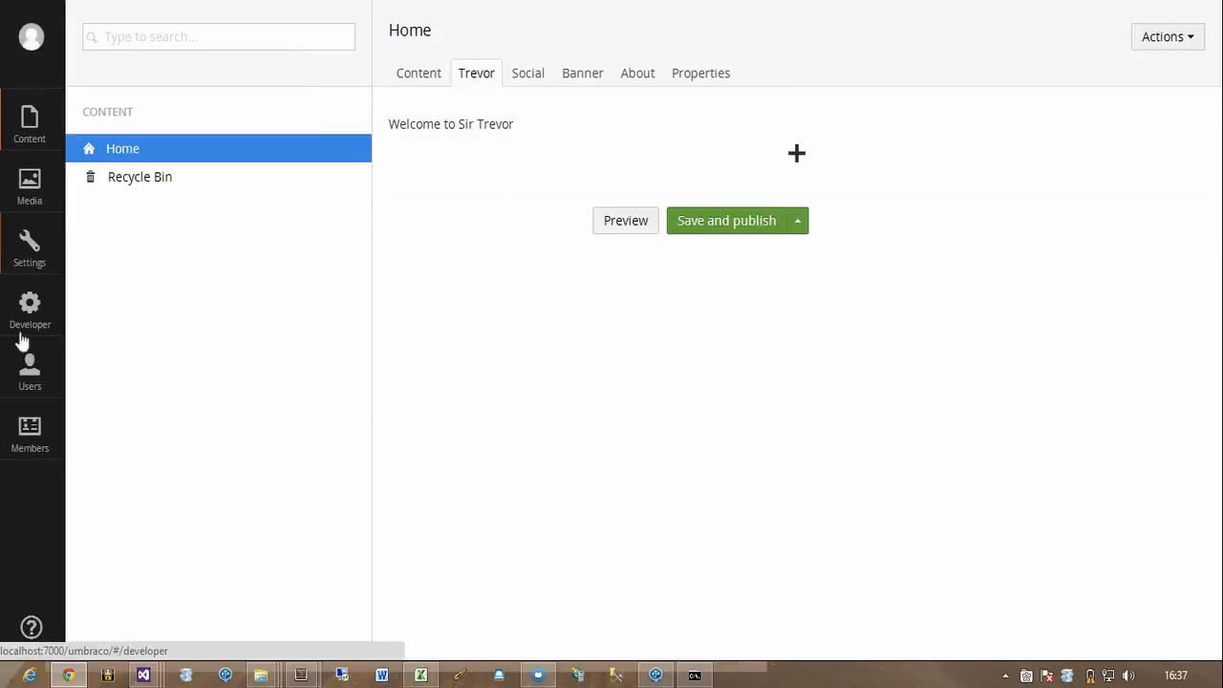
Save the admin user's language as Spanish.
{"action": "left_click", "coordinate": [30, 367]}
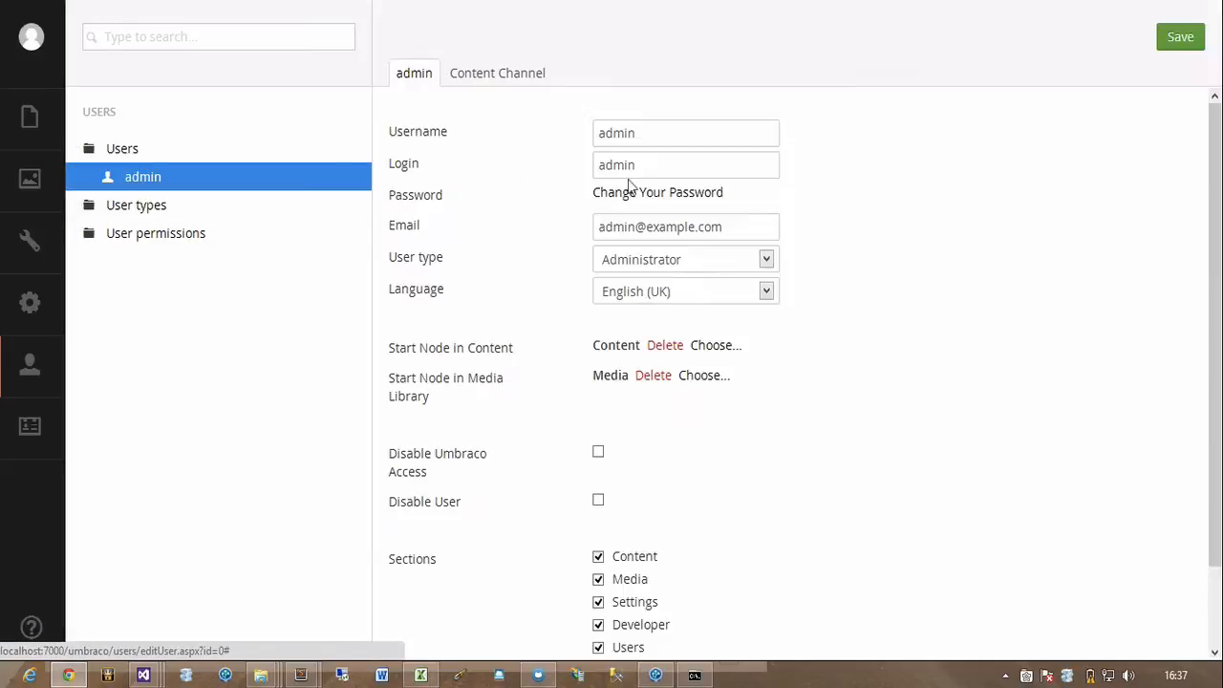
{"action": "left_click", "coordinate": [684, 290]}
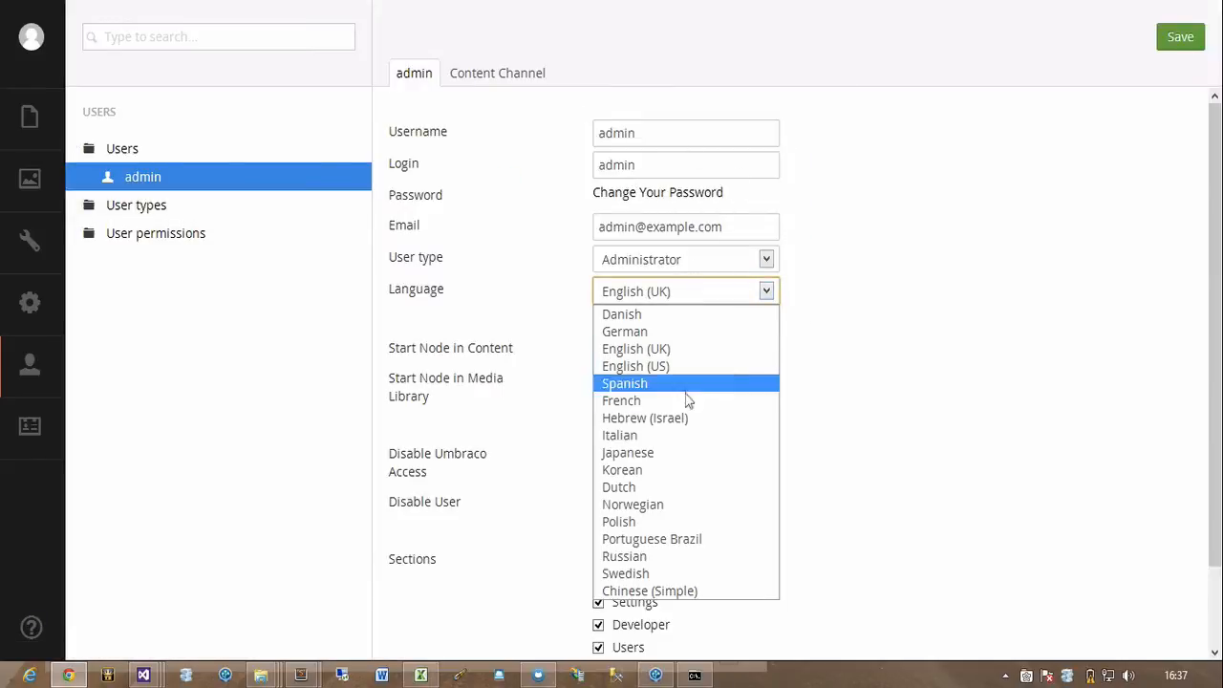
{"action": "left_click", "coordinate": [625, 382]}
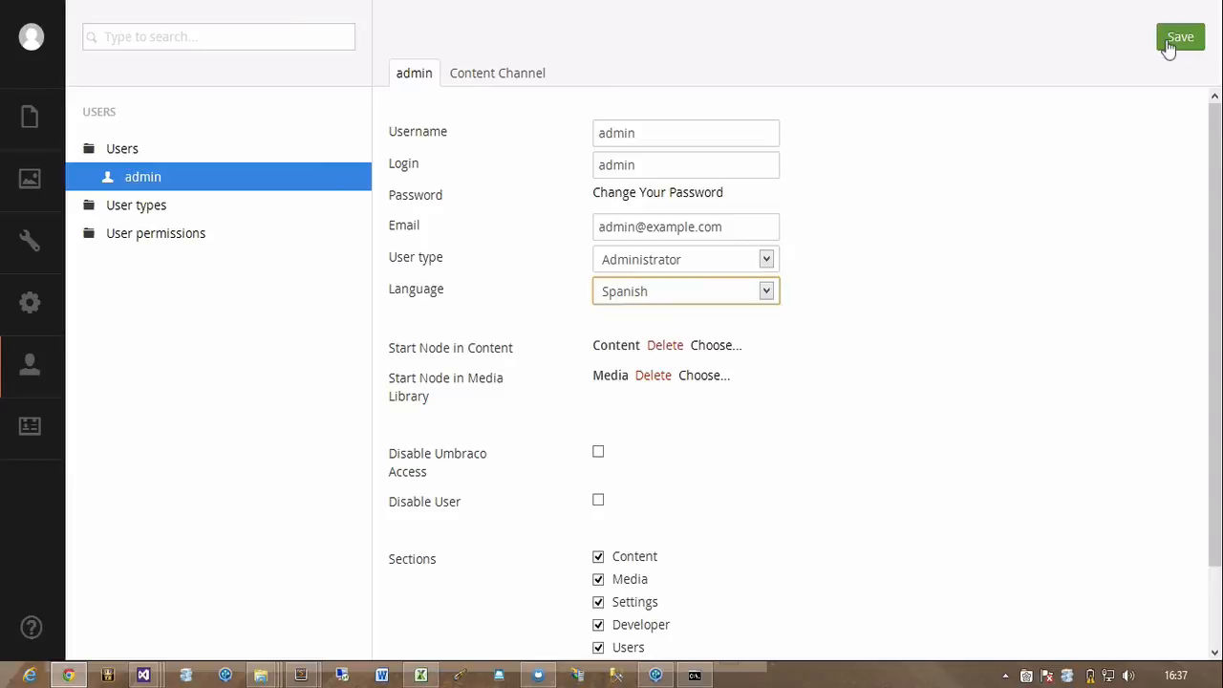
{"action": "left_click", "coordinate": [1179, 35]}
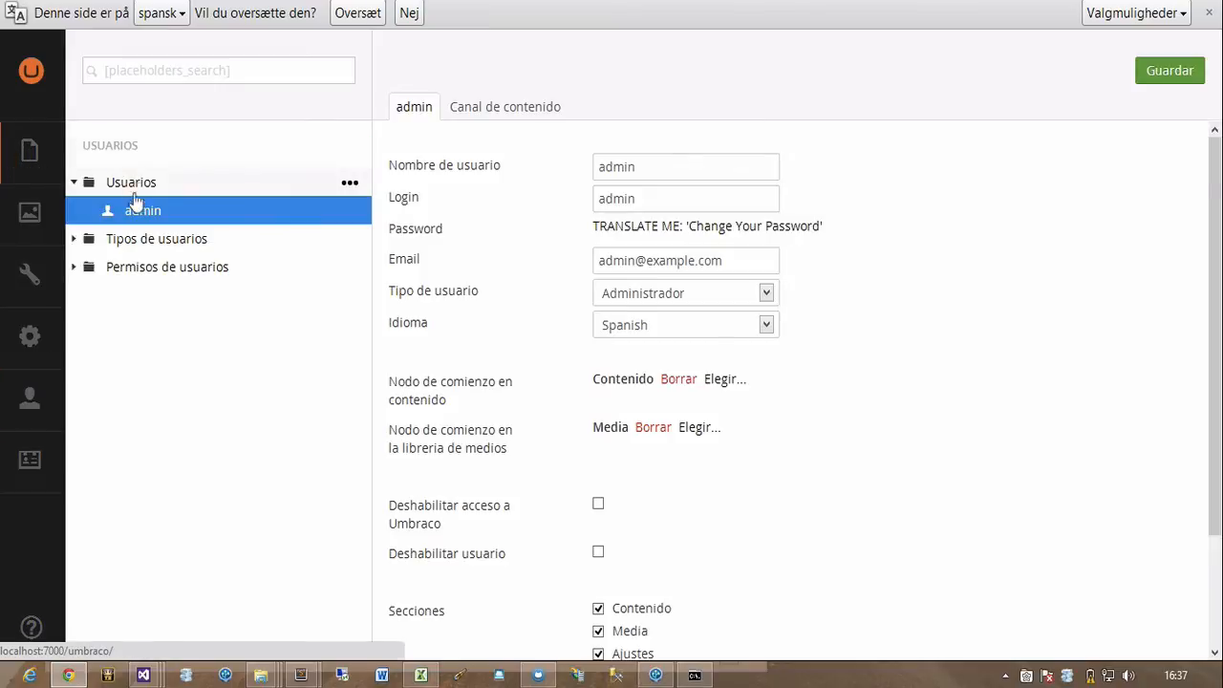
View the Home page's Trevor tab in the Spanish backoffice.
{"action": "left_click", "coordinate": [31, 149]}
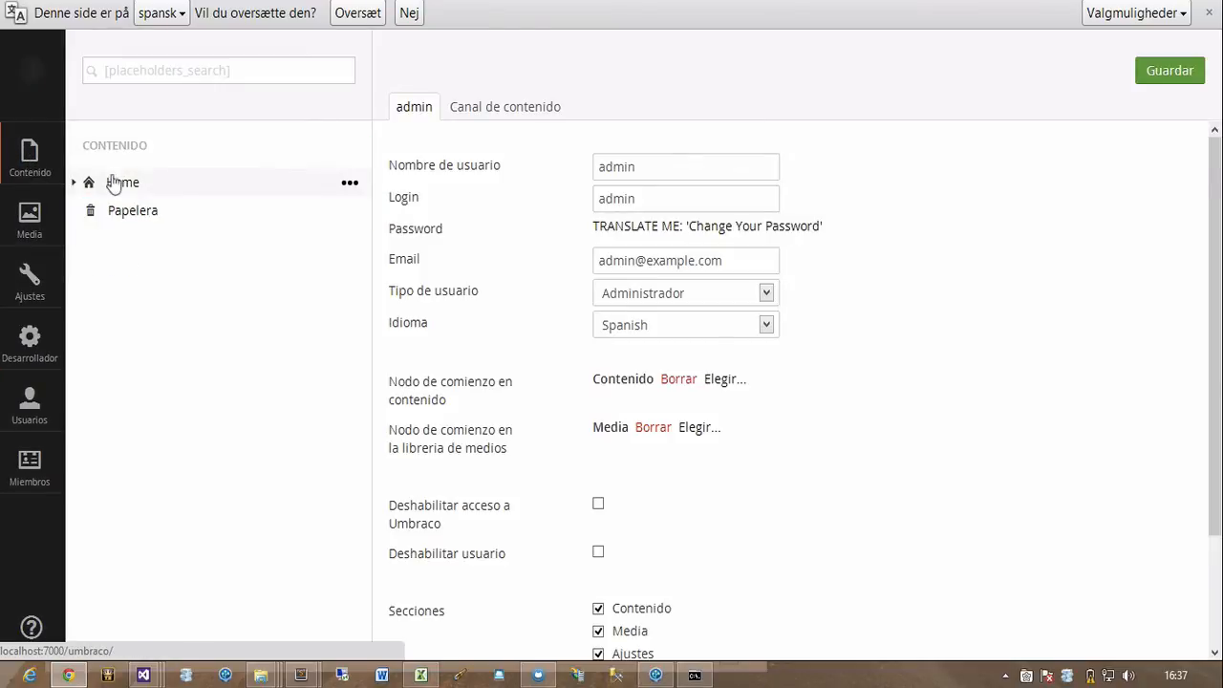
{"action": "left_click", "coordinate": [122, 182]}
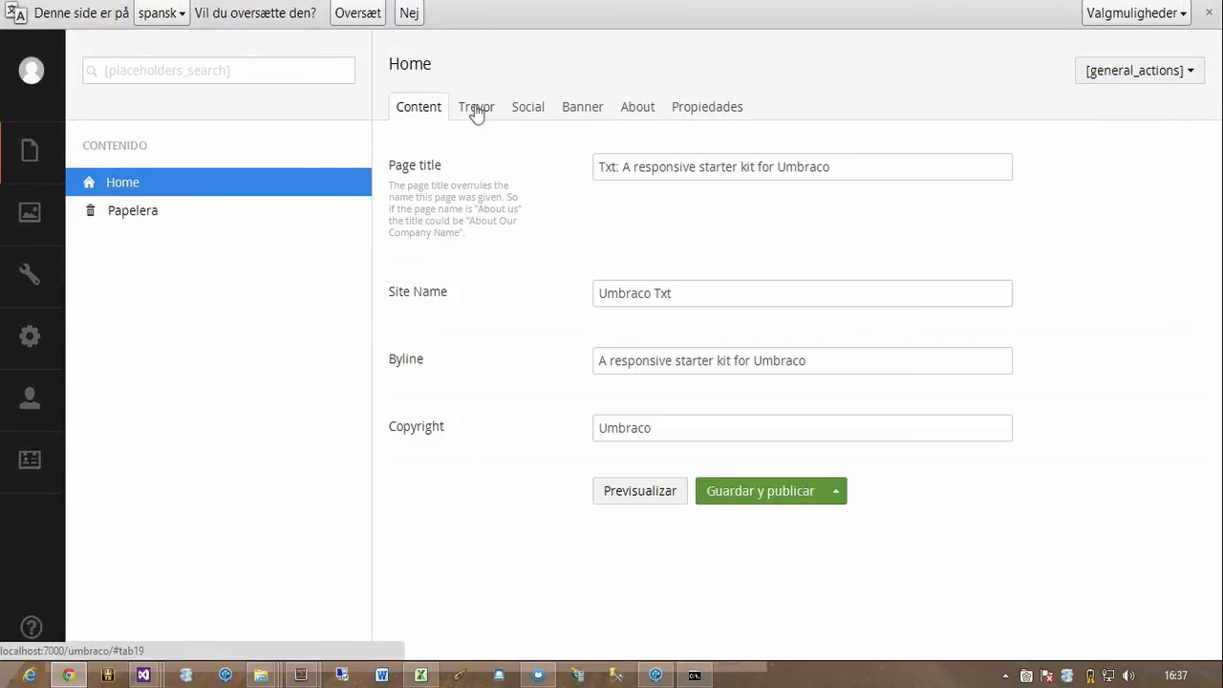
{"action": "left_click", "coordinate": [476, 107]}
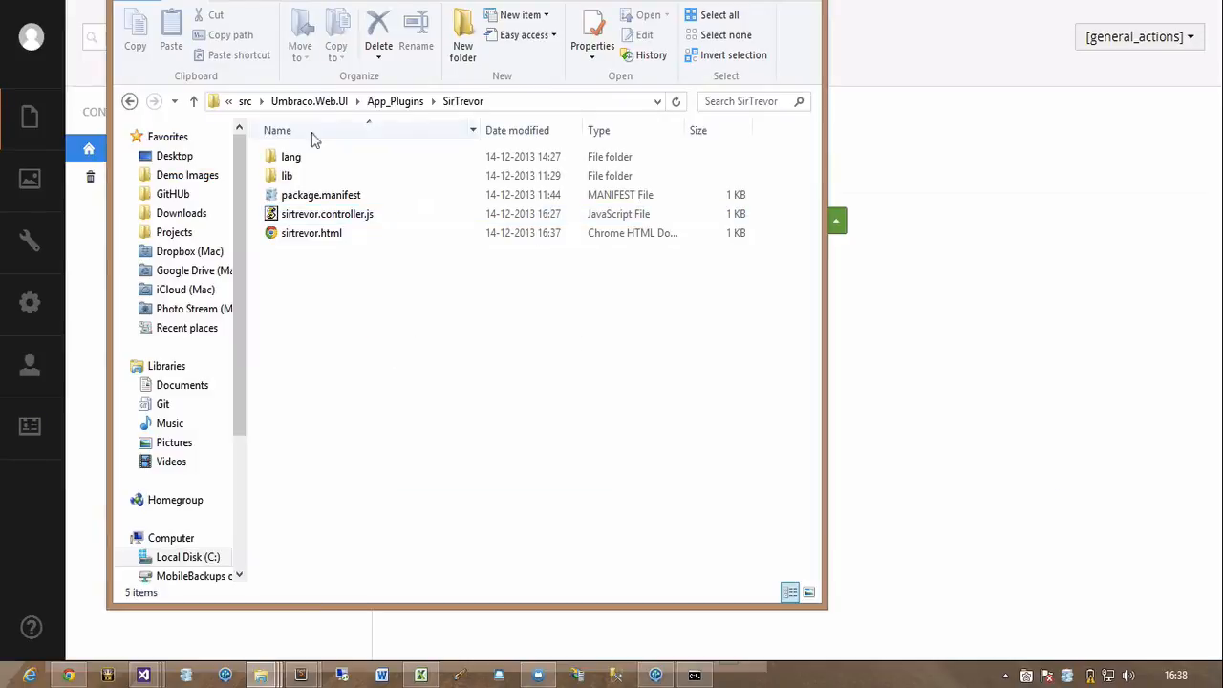
Create es.lang in the SirTrevor lang folder and bring it up in the editor.
{"action": "left_click", "coordinate": [291, 157]}
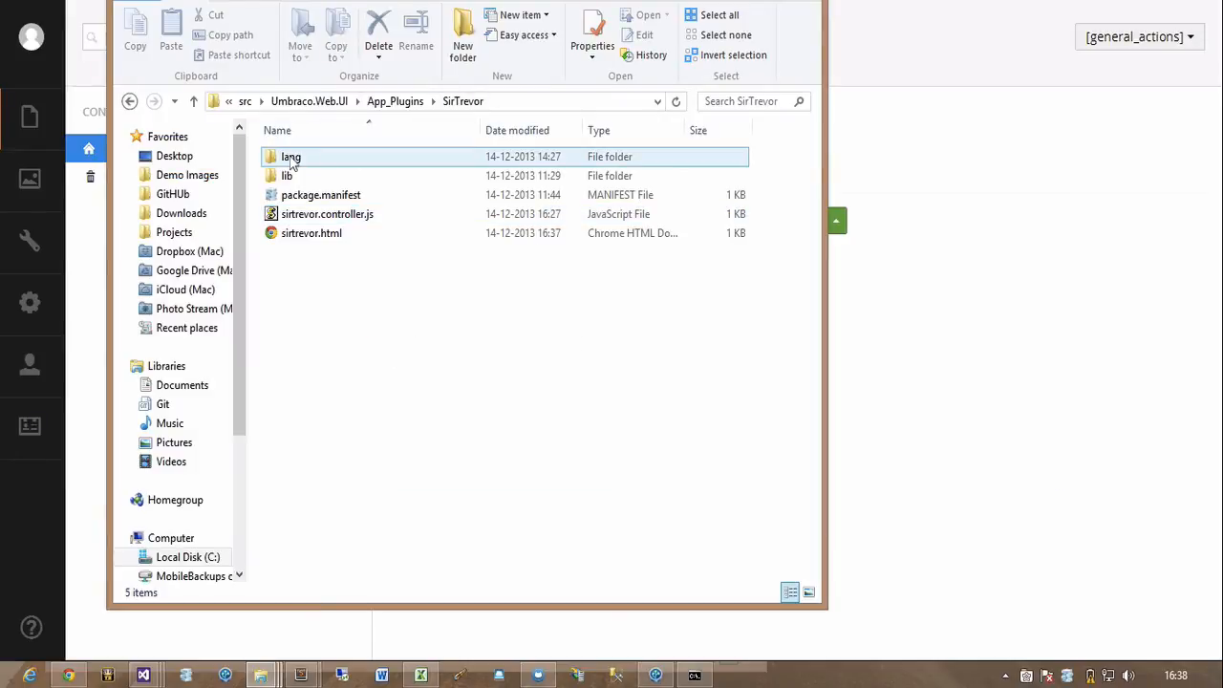
{"action": "double_click", "coordinate": [290, 156]}
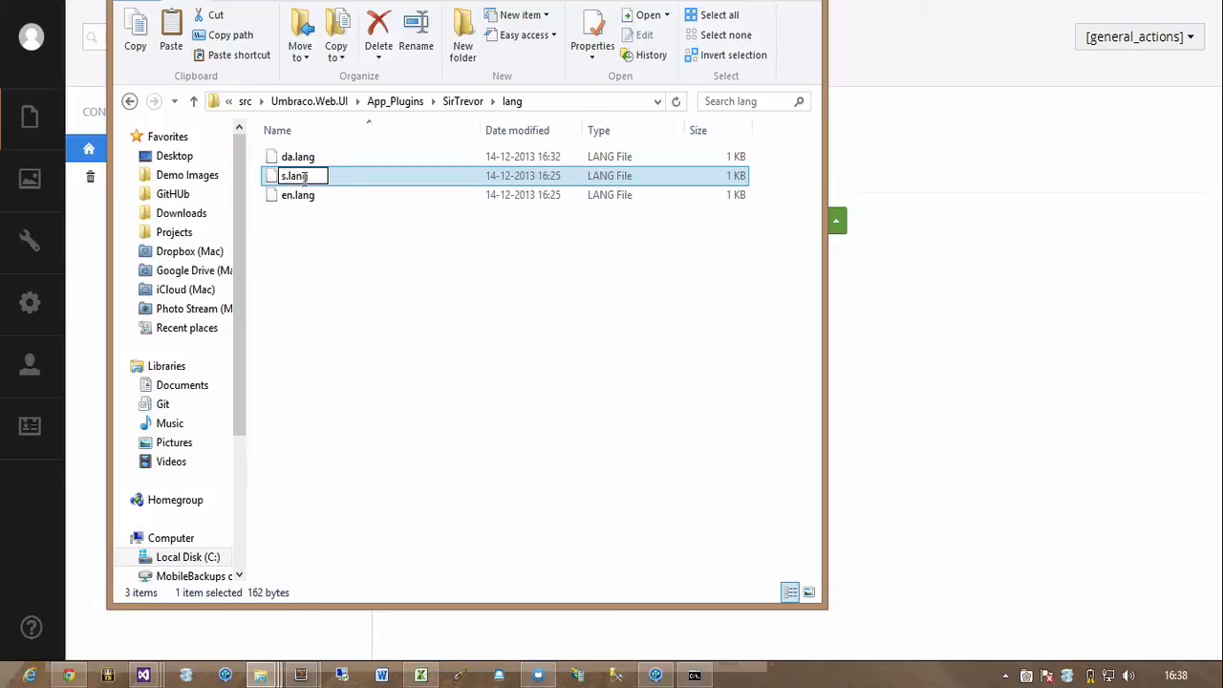
{"action": "type", "text": "es.lang"}
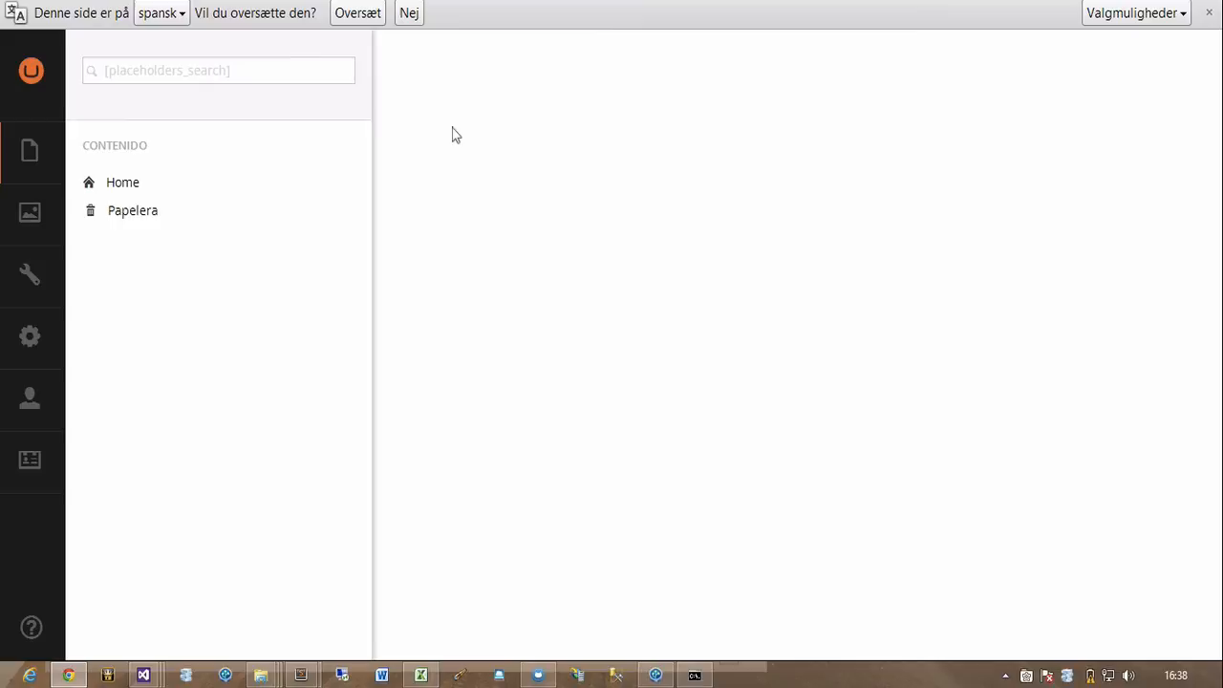
{"action": "left_click", "coordinate": [122, 181]}
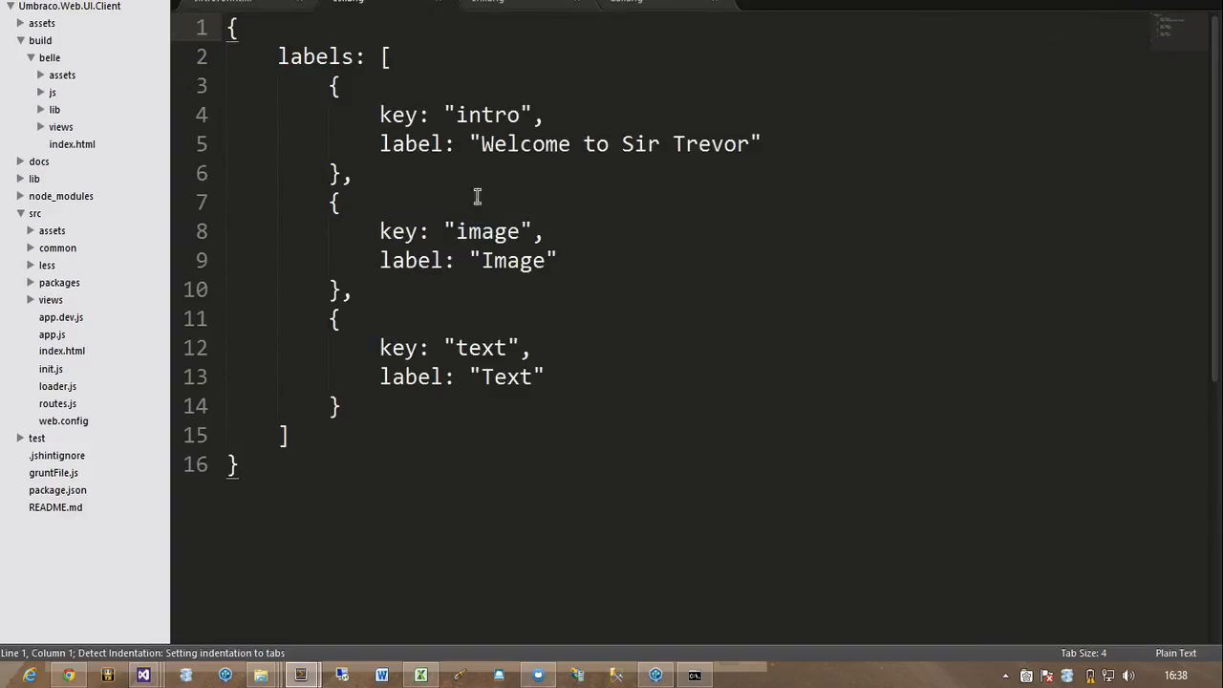
Replace 'Welcome to' in the Spanish intro label with 'Hola'.
{"action": "left_click_drag", "start_coordinate": [482, 144], "coordinate": [623, 143]}
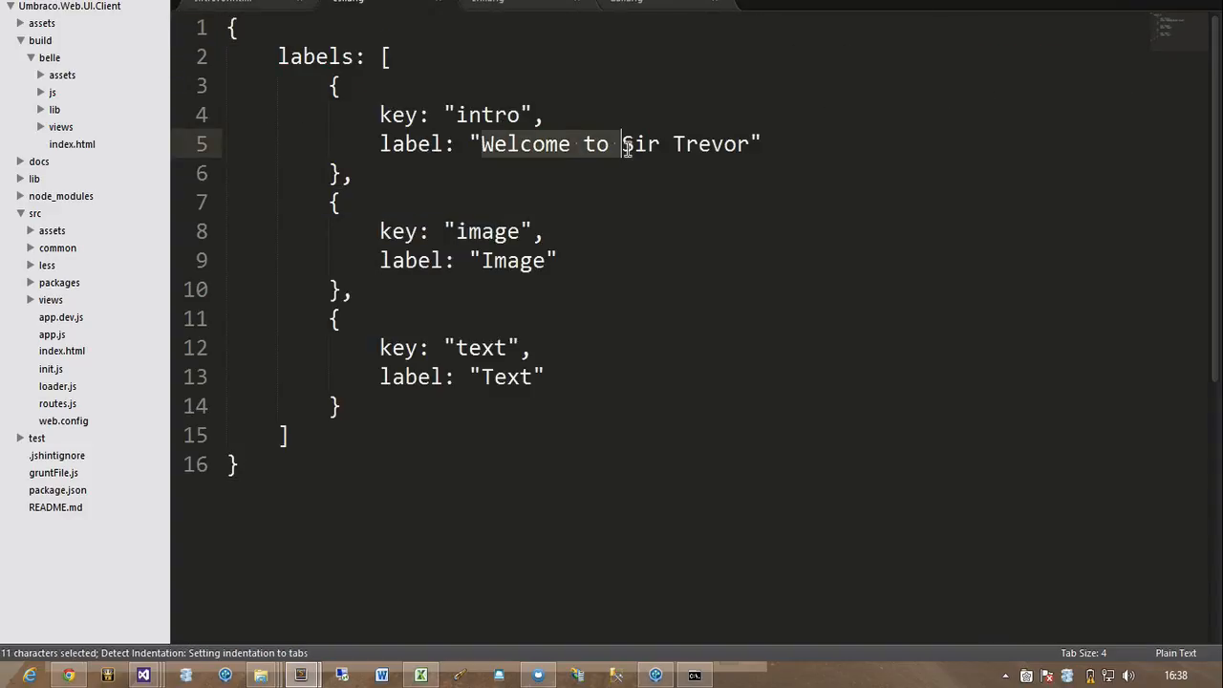
{"action": "type", "text": "Hl"}
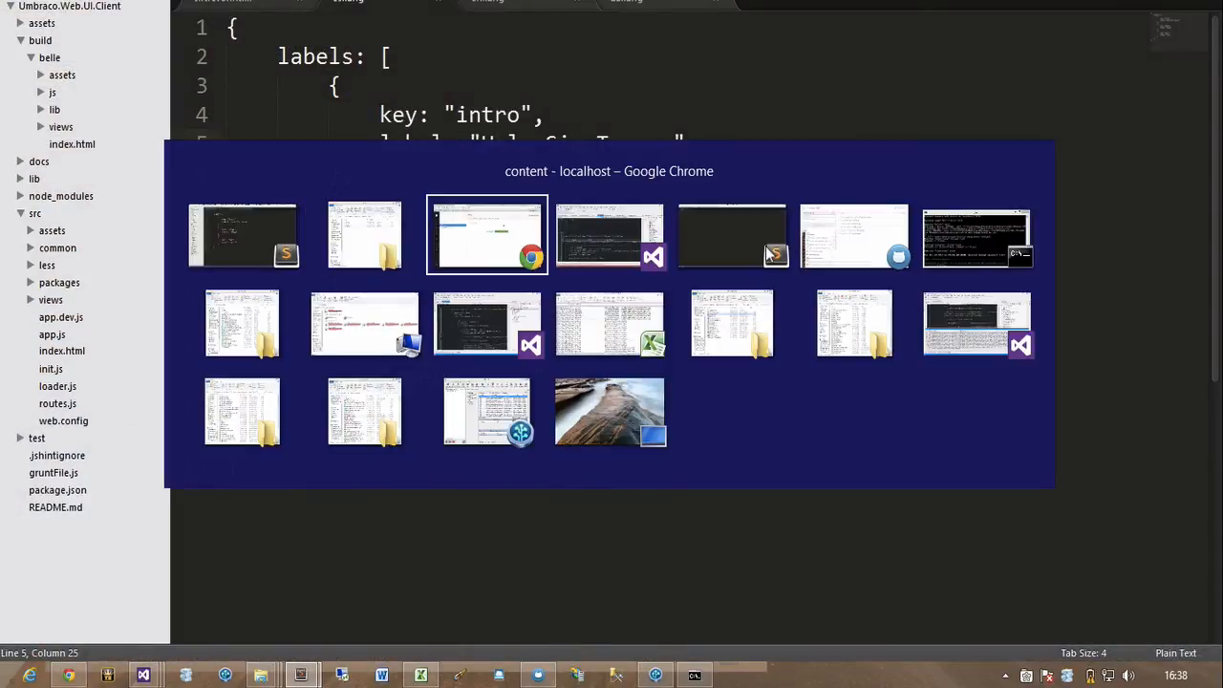
Resave Web.config to restart the site and switch back to the backoffice.
{"action": "left_click", "coordinate": [486, 411]}
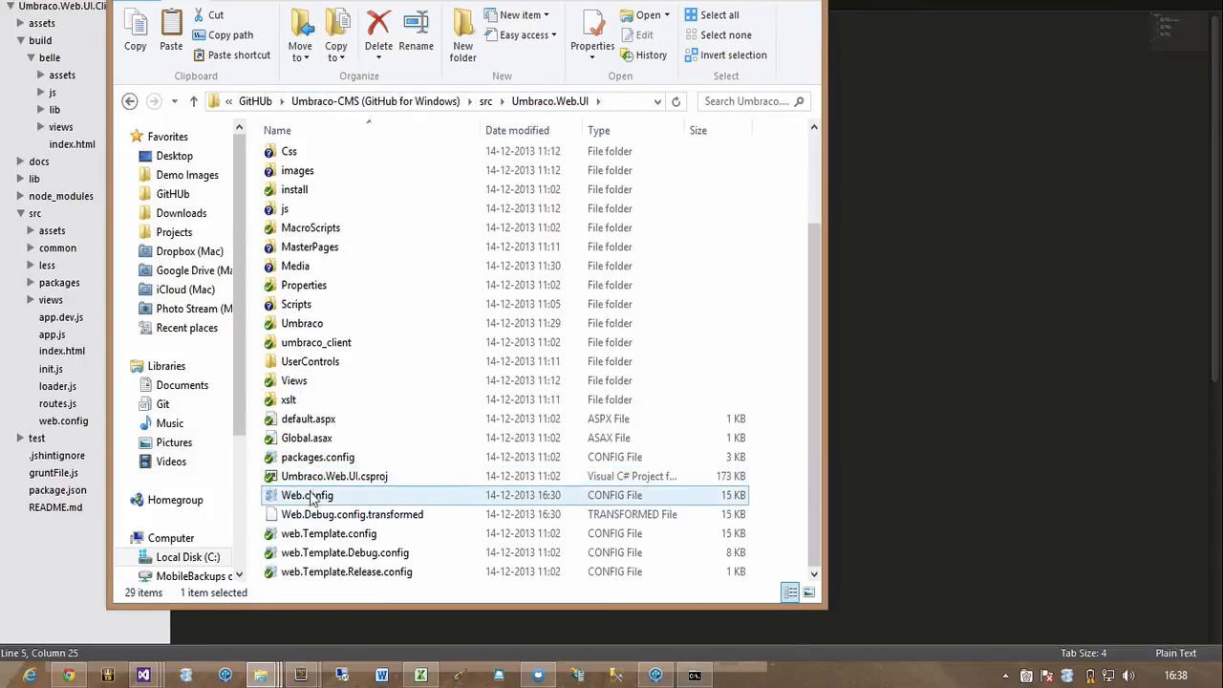
{"action": "double_click", "coordinate": [306, 495]}
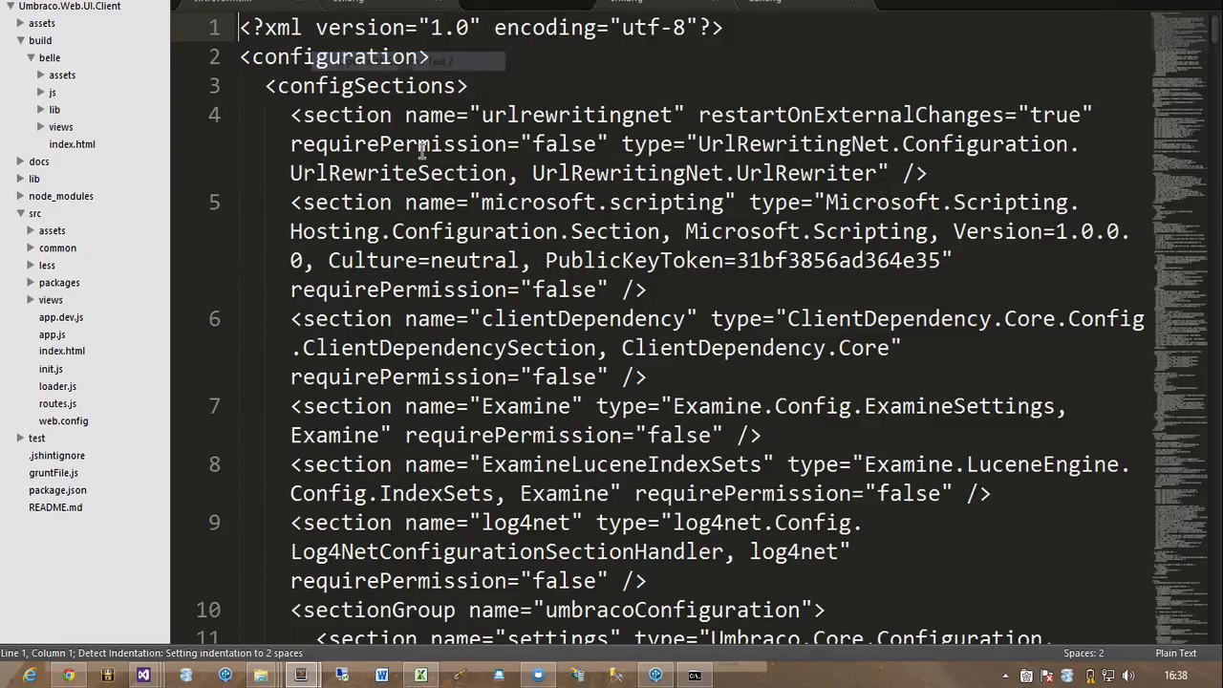
{"action": "key", "text": "alt+tab"}
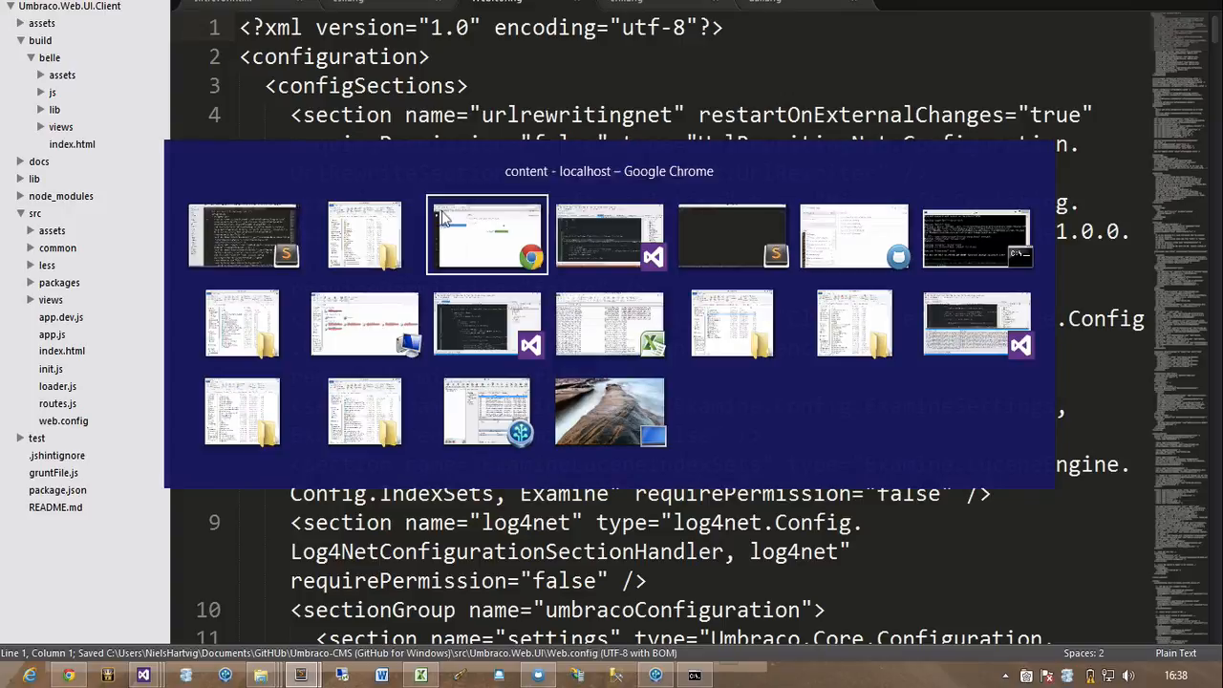
{"action": "left_click", "coordinate": [486, 233]}
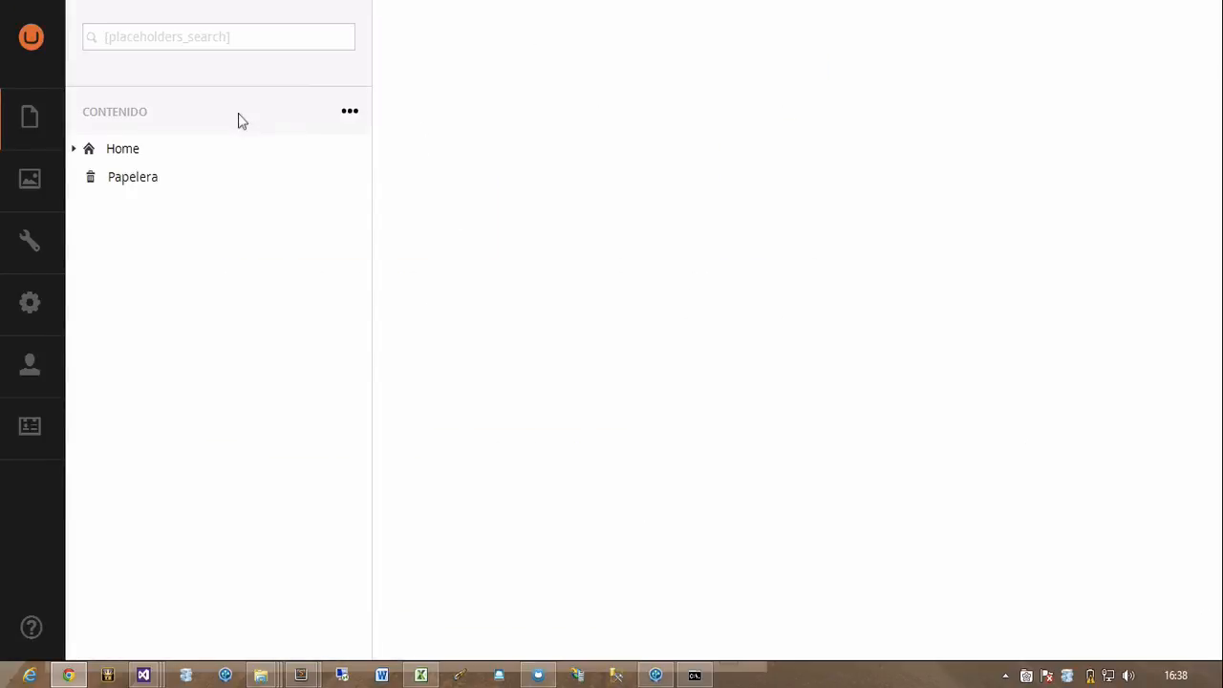
Confirm the Home page's Trevor tab now shows 'Hola Sir Trevor'.
{"action": "left_click", "coordinate": [123, 149]}
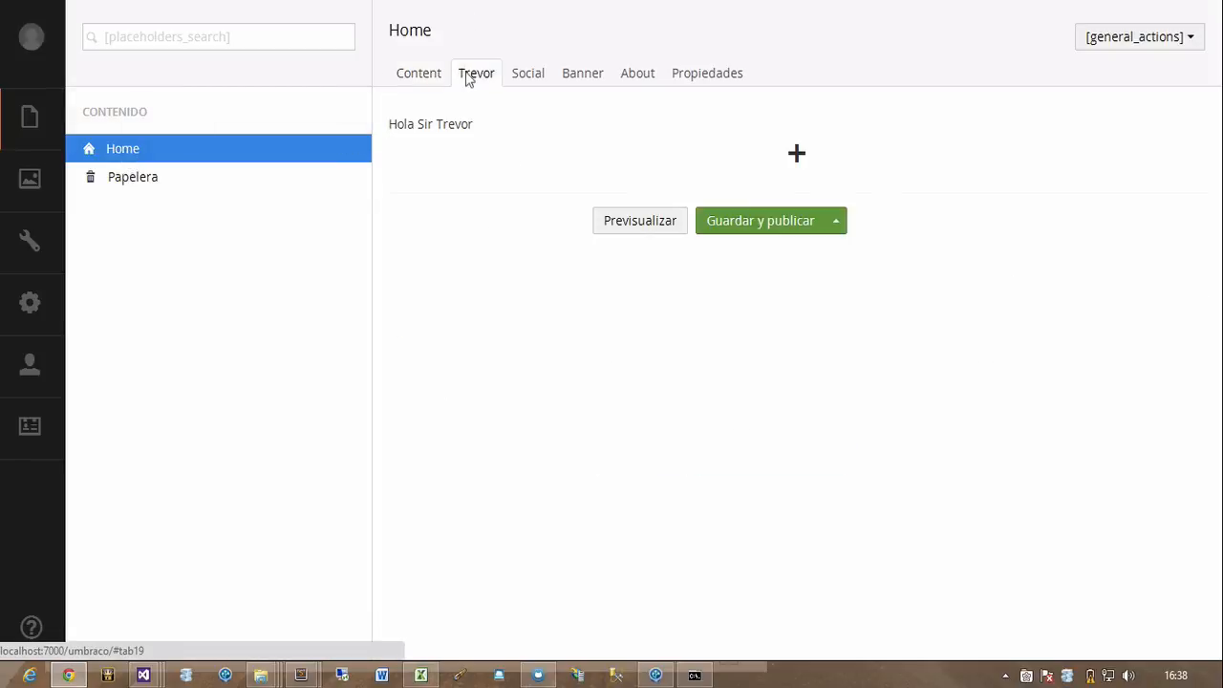
{"action": "triple_click", "coordinate": [430, 123]}
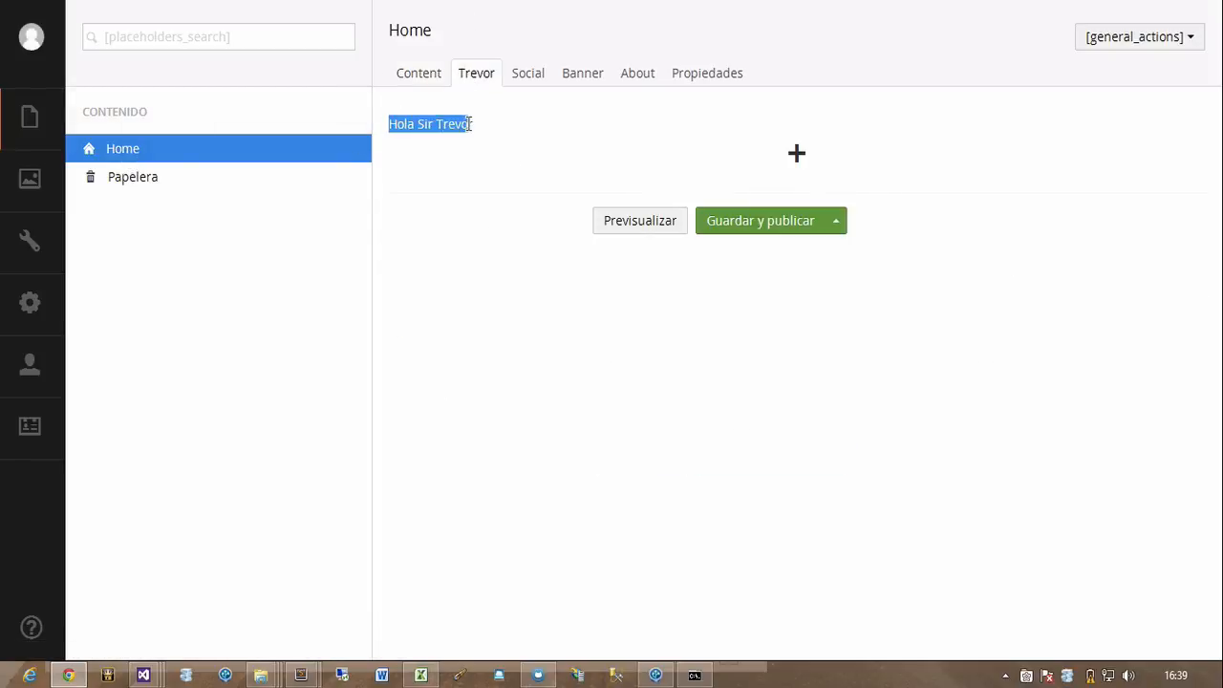
{"action": "key", "text": "alt+tab"}
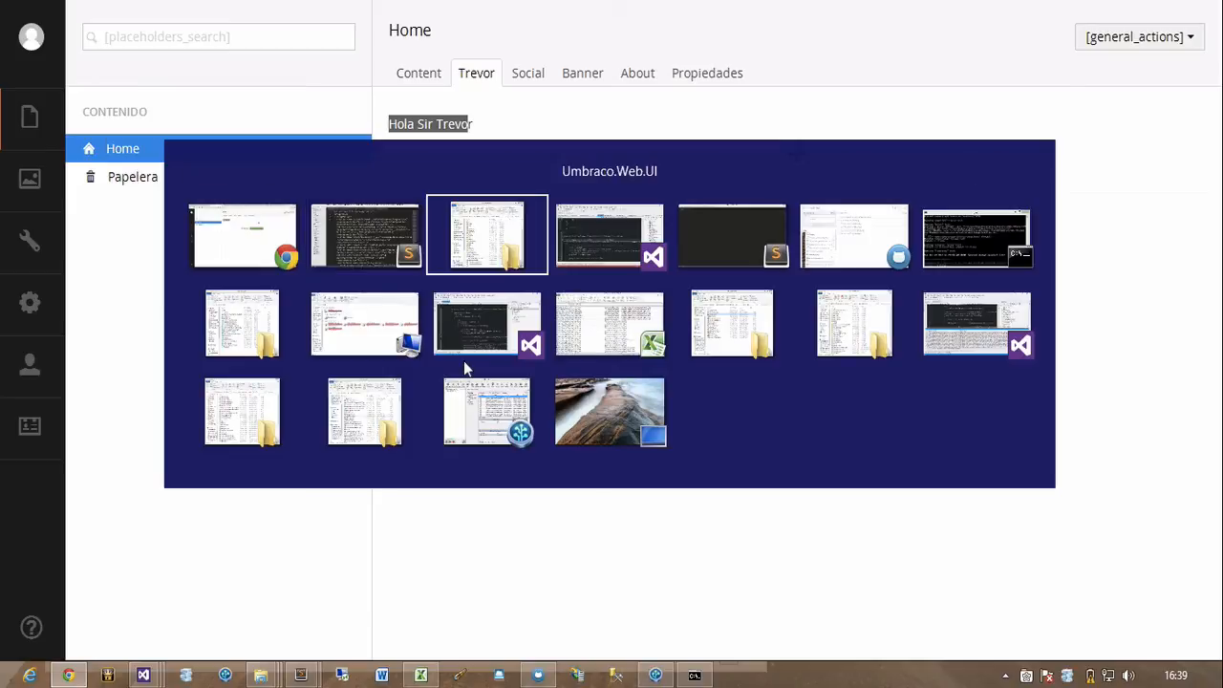
Browse to the SirTrevor lang folder listing da.lang, en.lang and es.lang.
{"action": "left_click", "coordinate": [485, 235]}
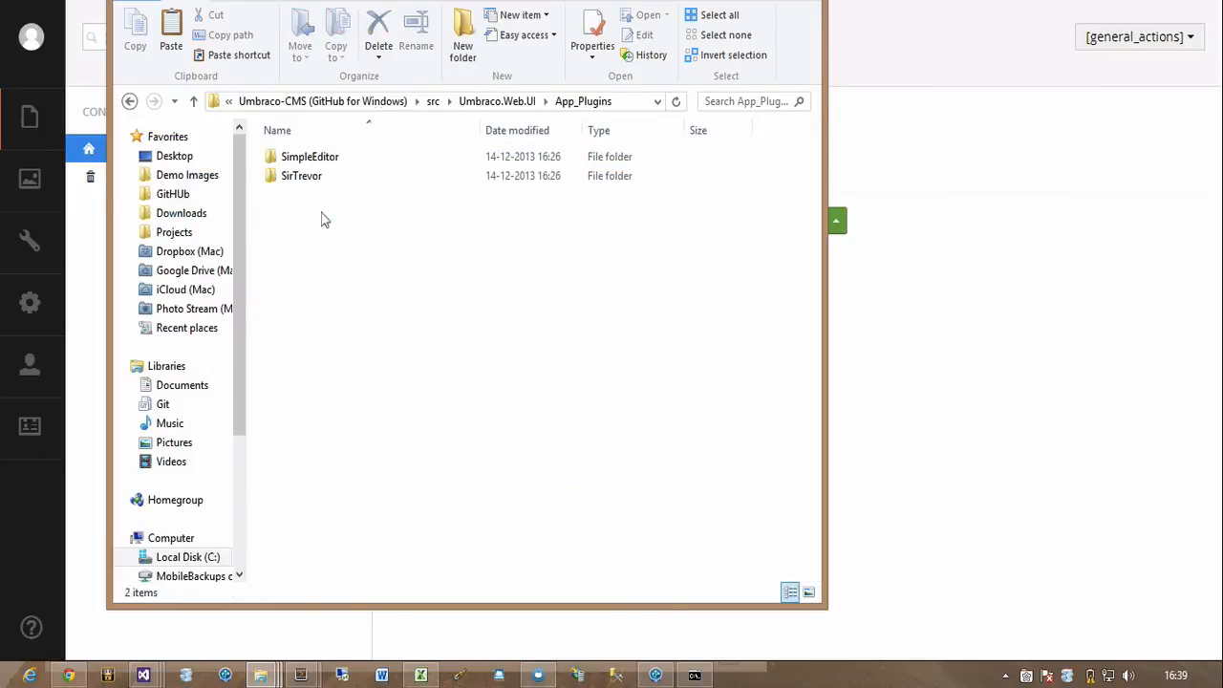
{"action": "double_click", "coordinate": [302, 176]}
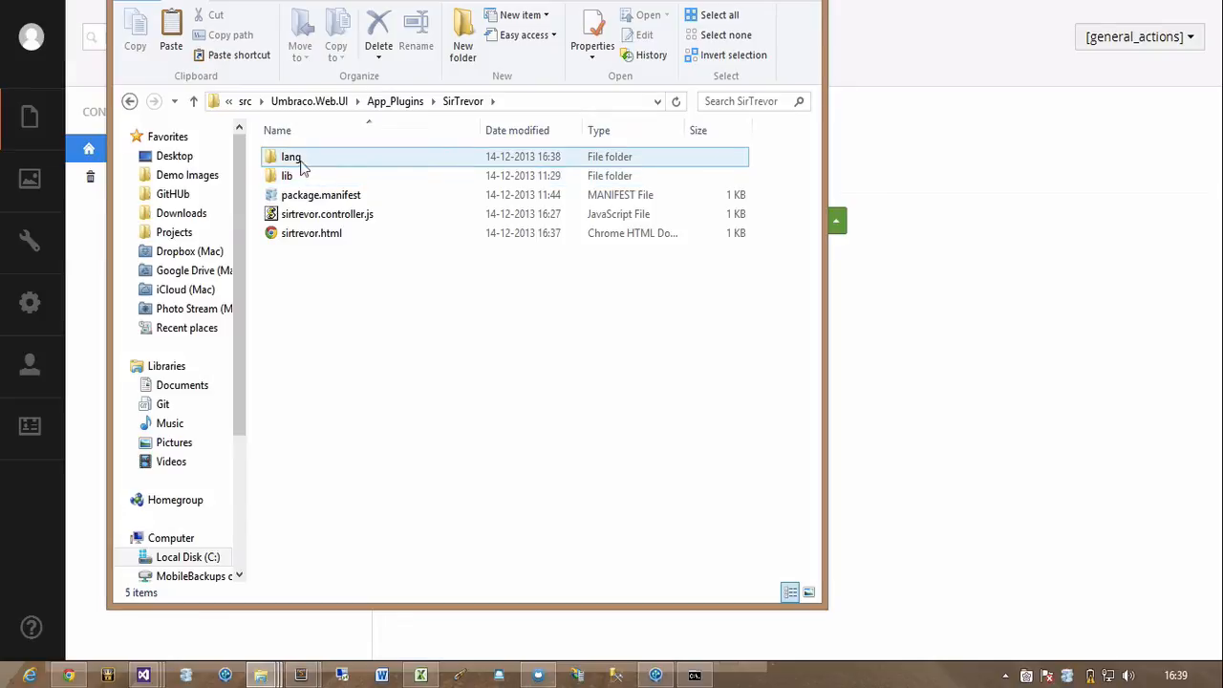
{"action": "double_click", "coordinate": [291, 157]}
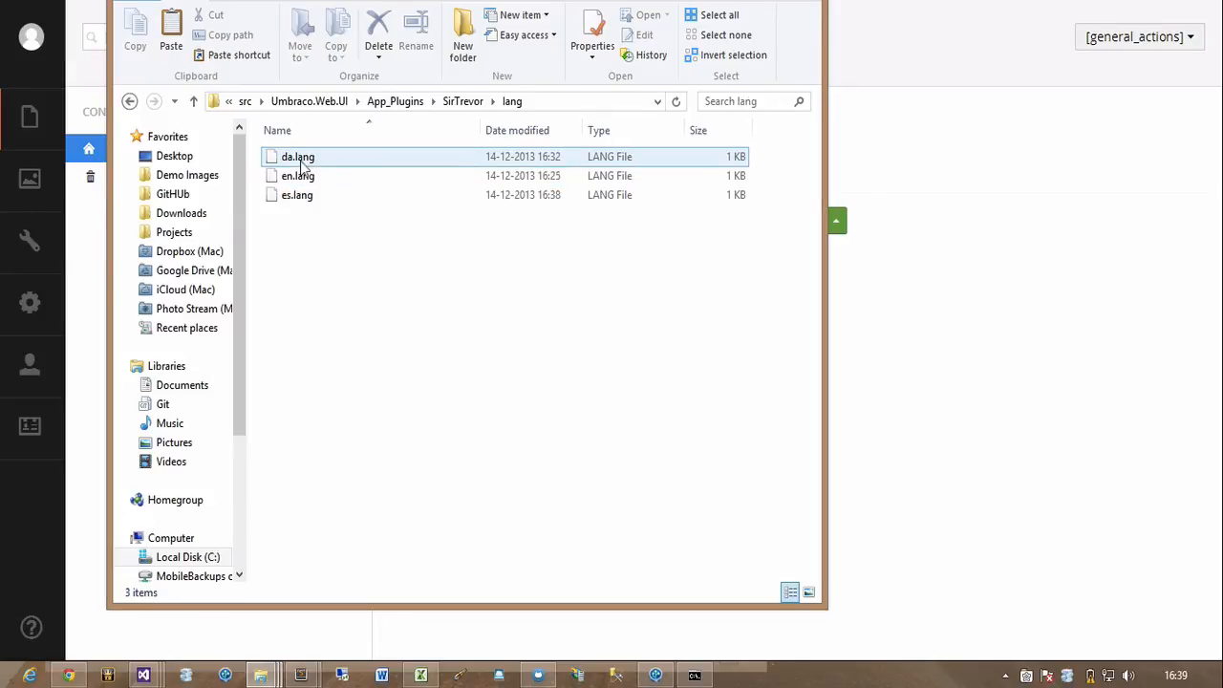
{"action": "left_click", "coordinate": [310, 237]}
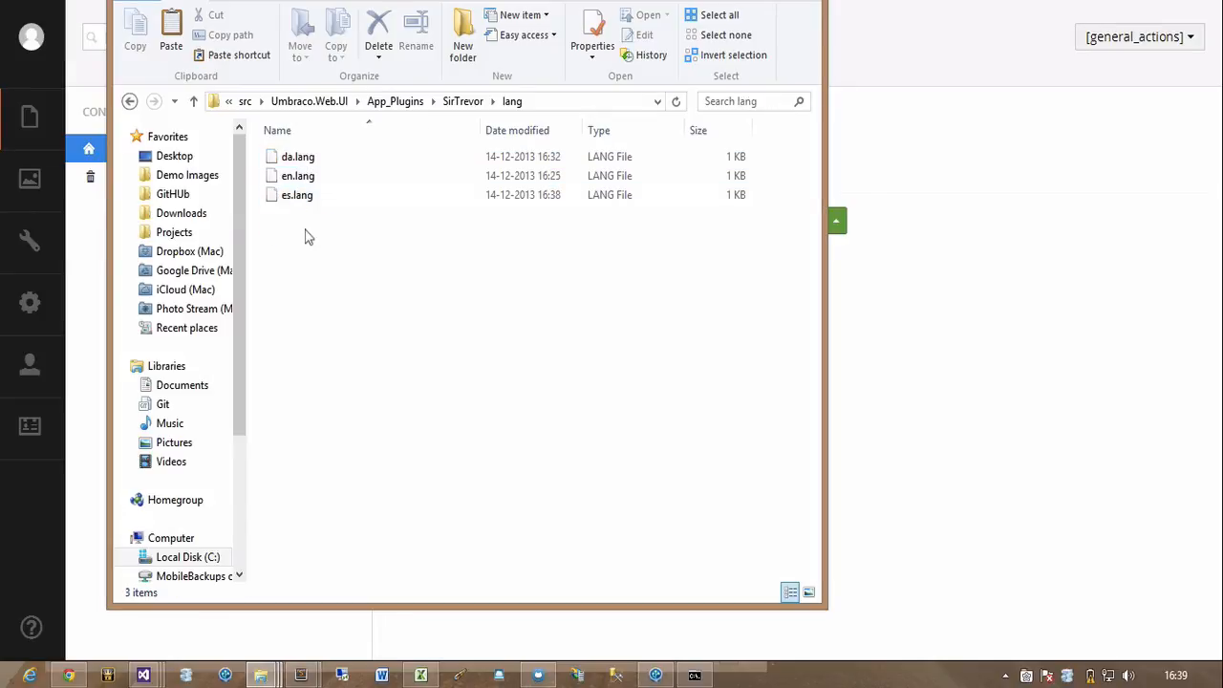